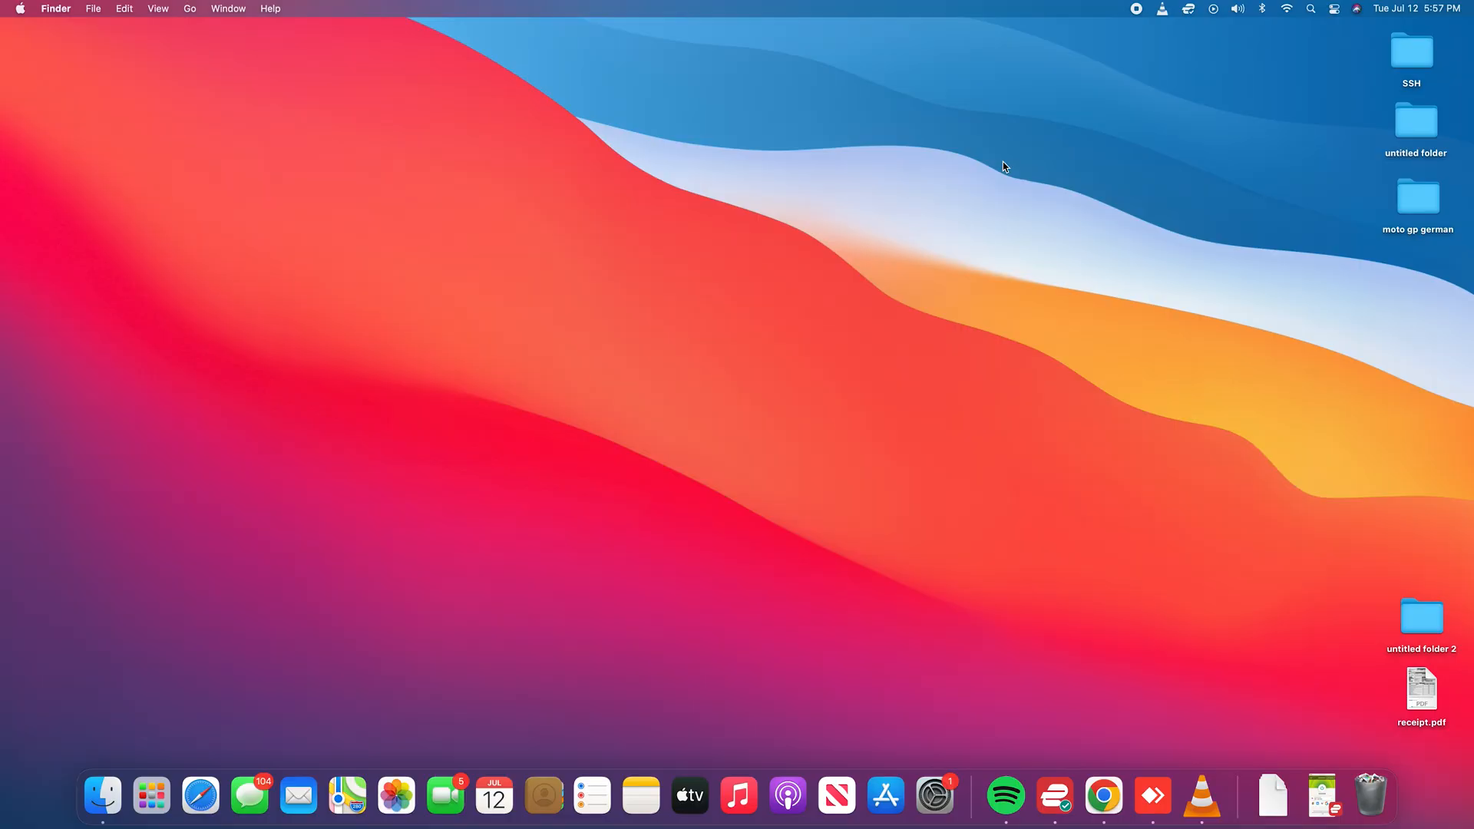
pyautogui.moveTo(505, 558)
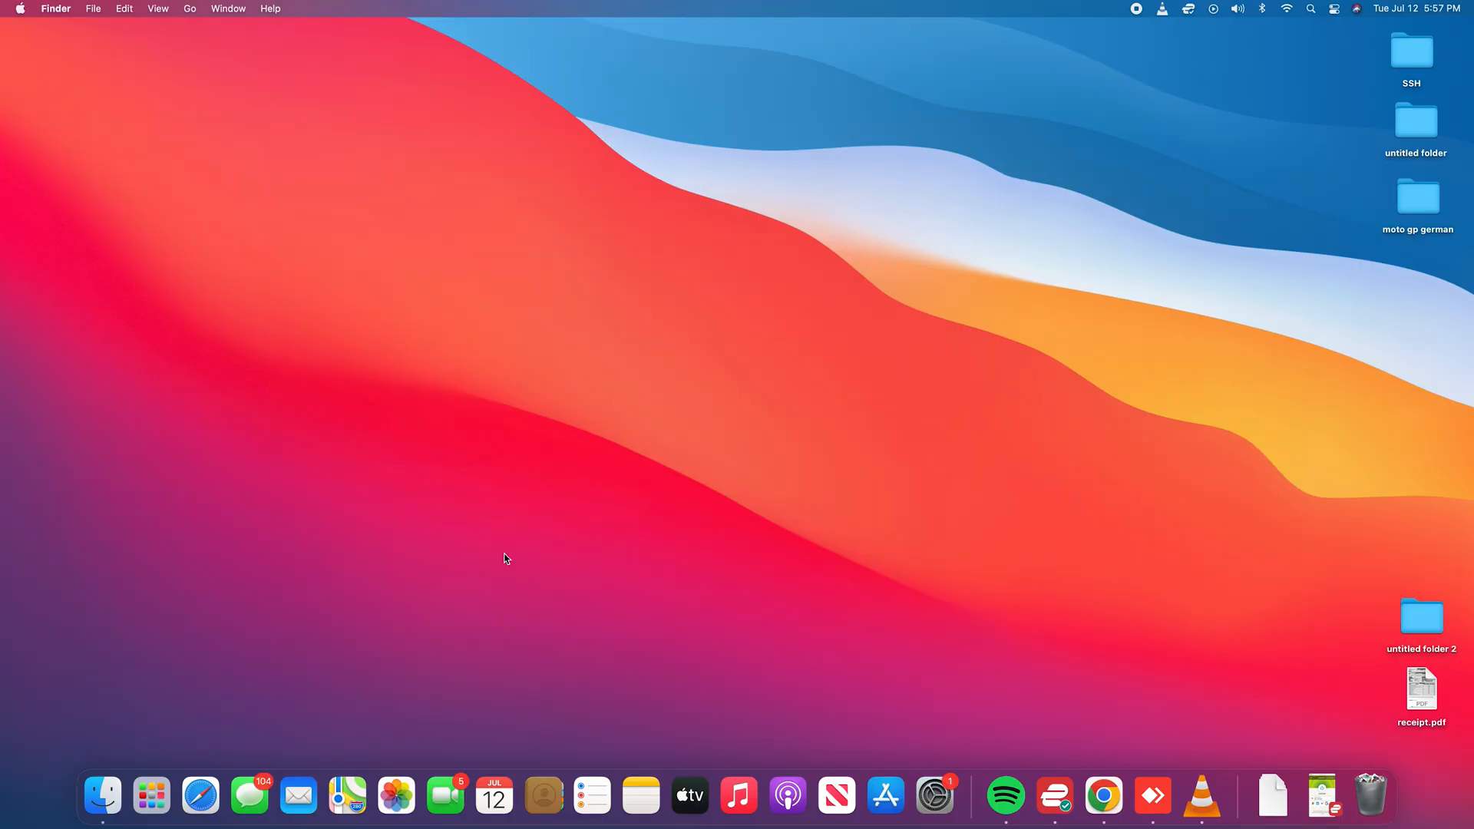
# Step: Check the WINDOWS 11 drive in a Finder window, then bring up the Finder application menu
pyautogui.click(103, 796)
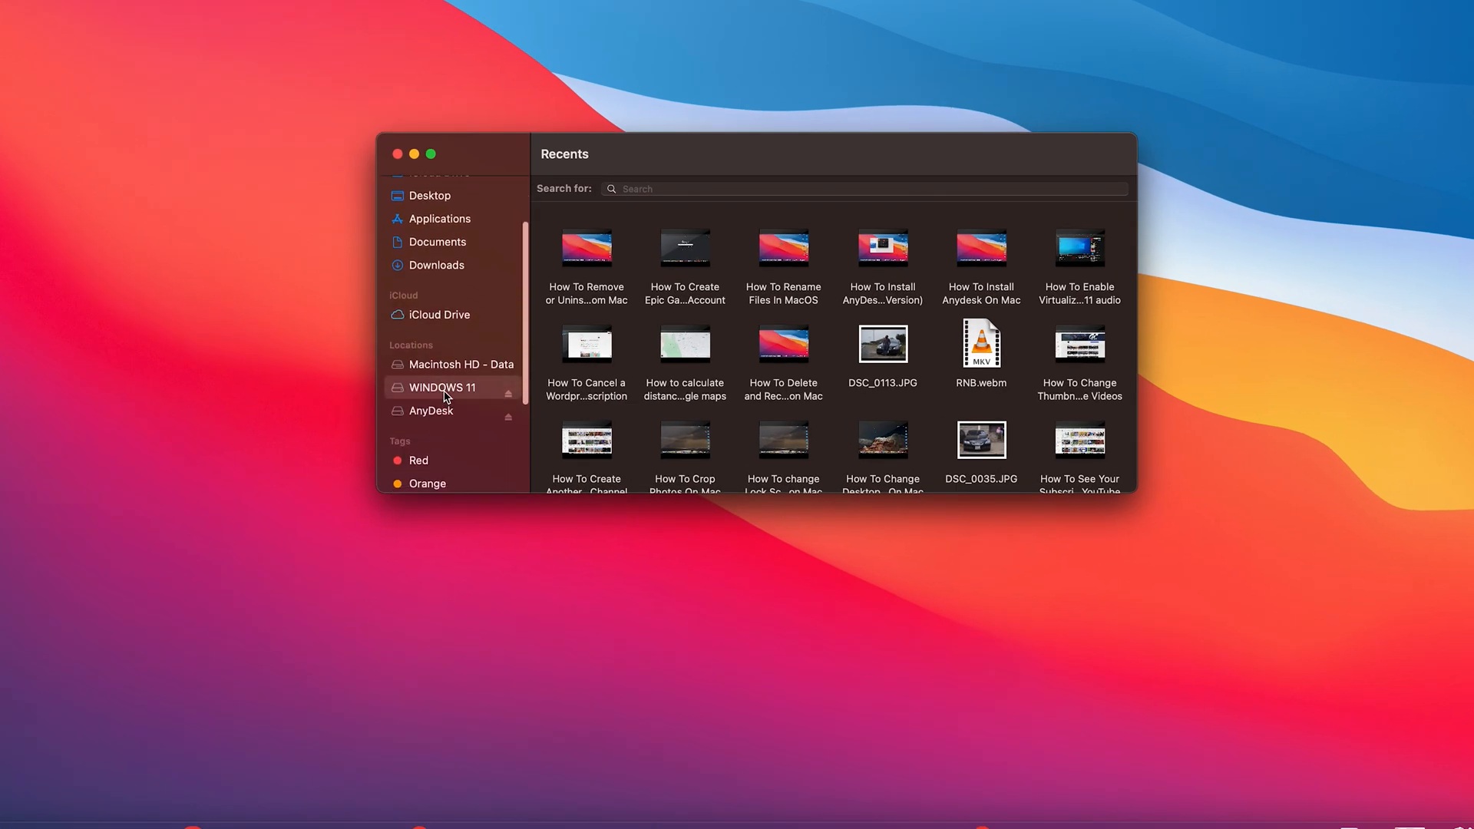
pyautogui.click(443, 387)
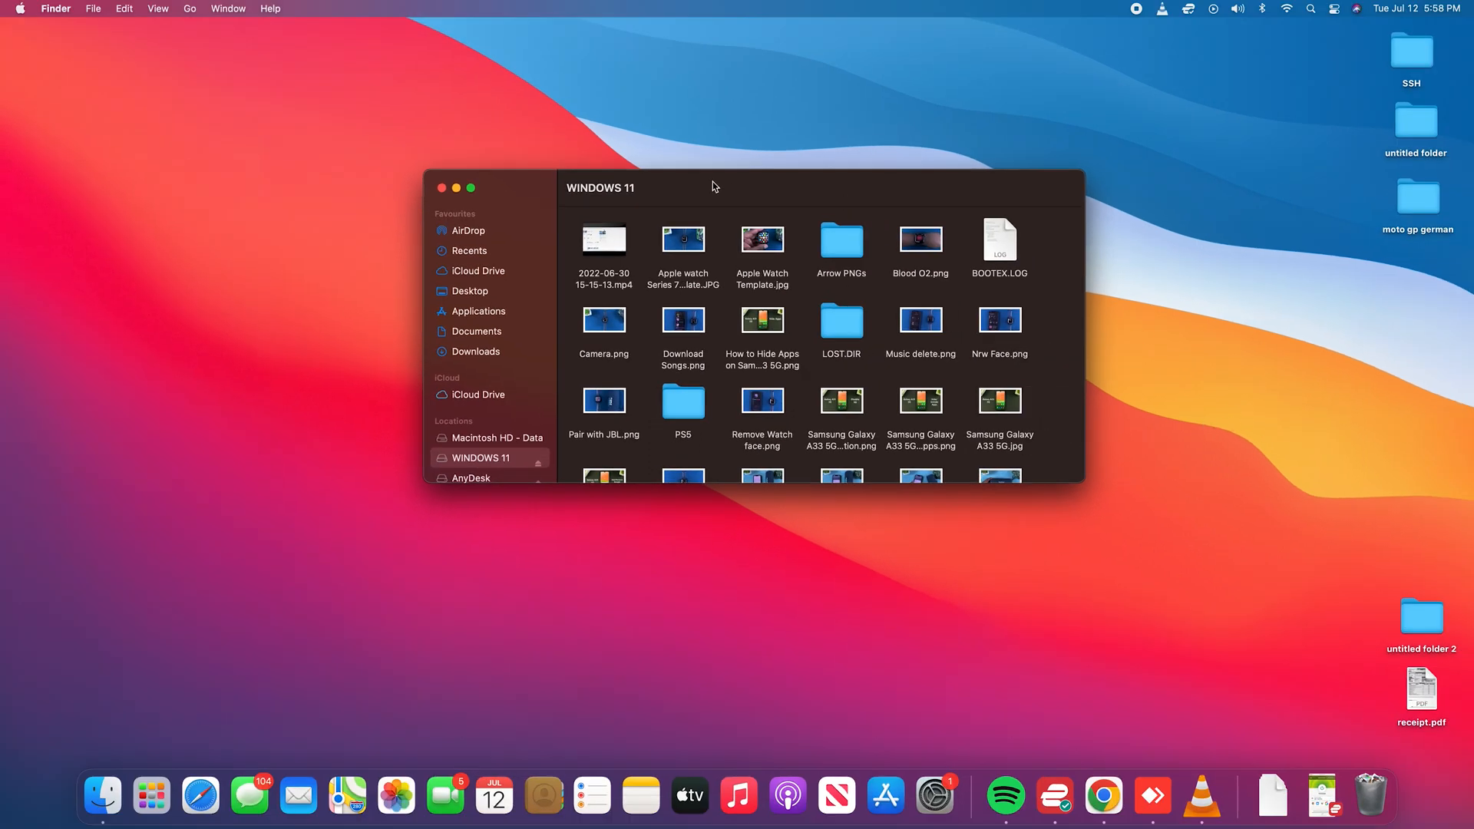
pyautogui.click(441, 187)
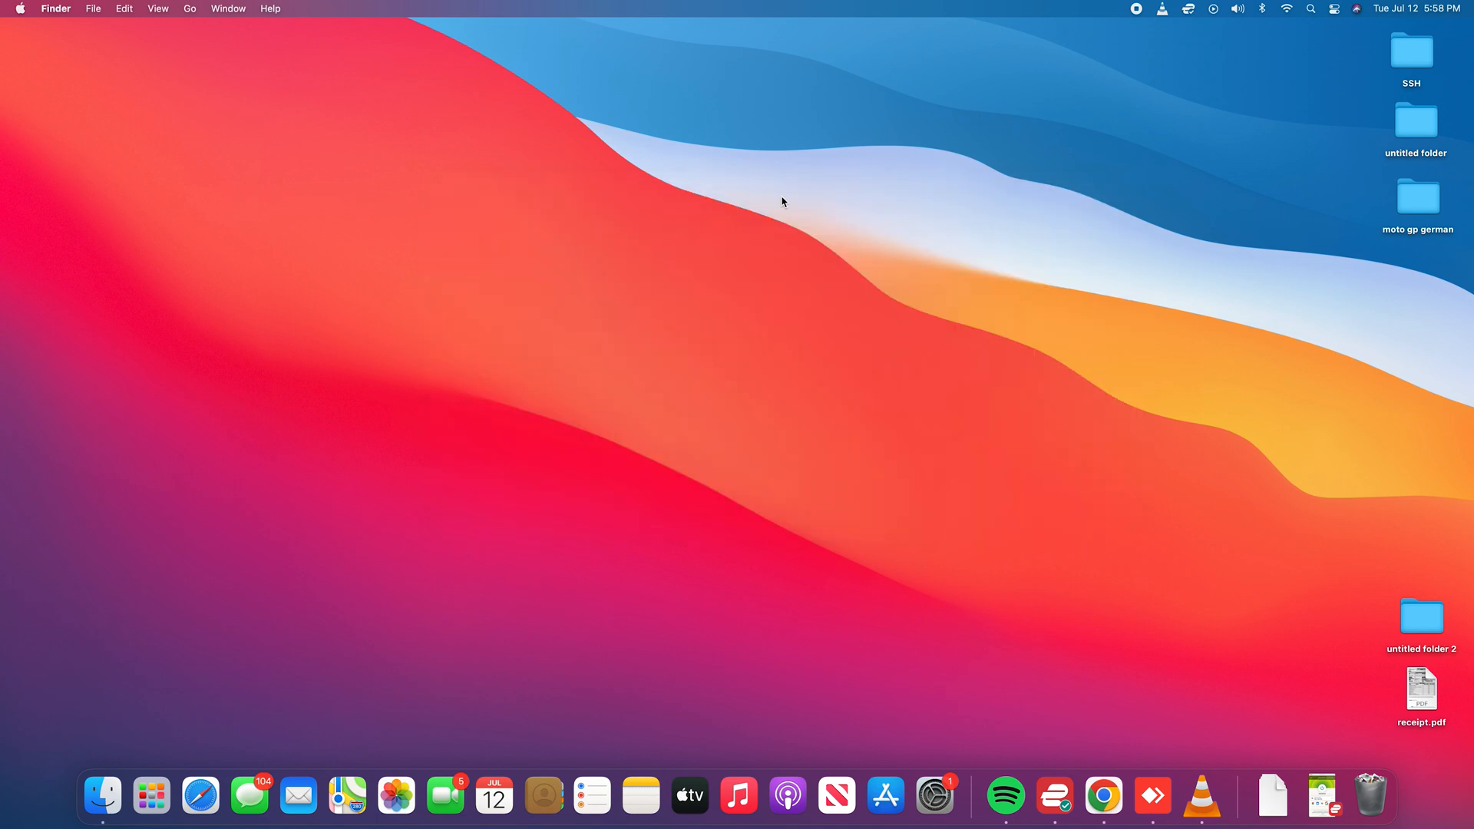
pyautogui.moveTo(791, 199)
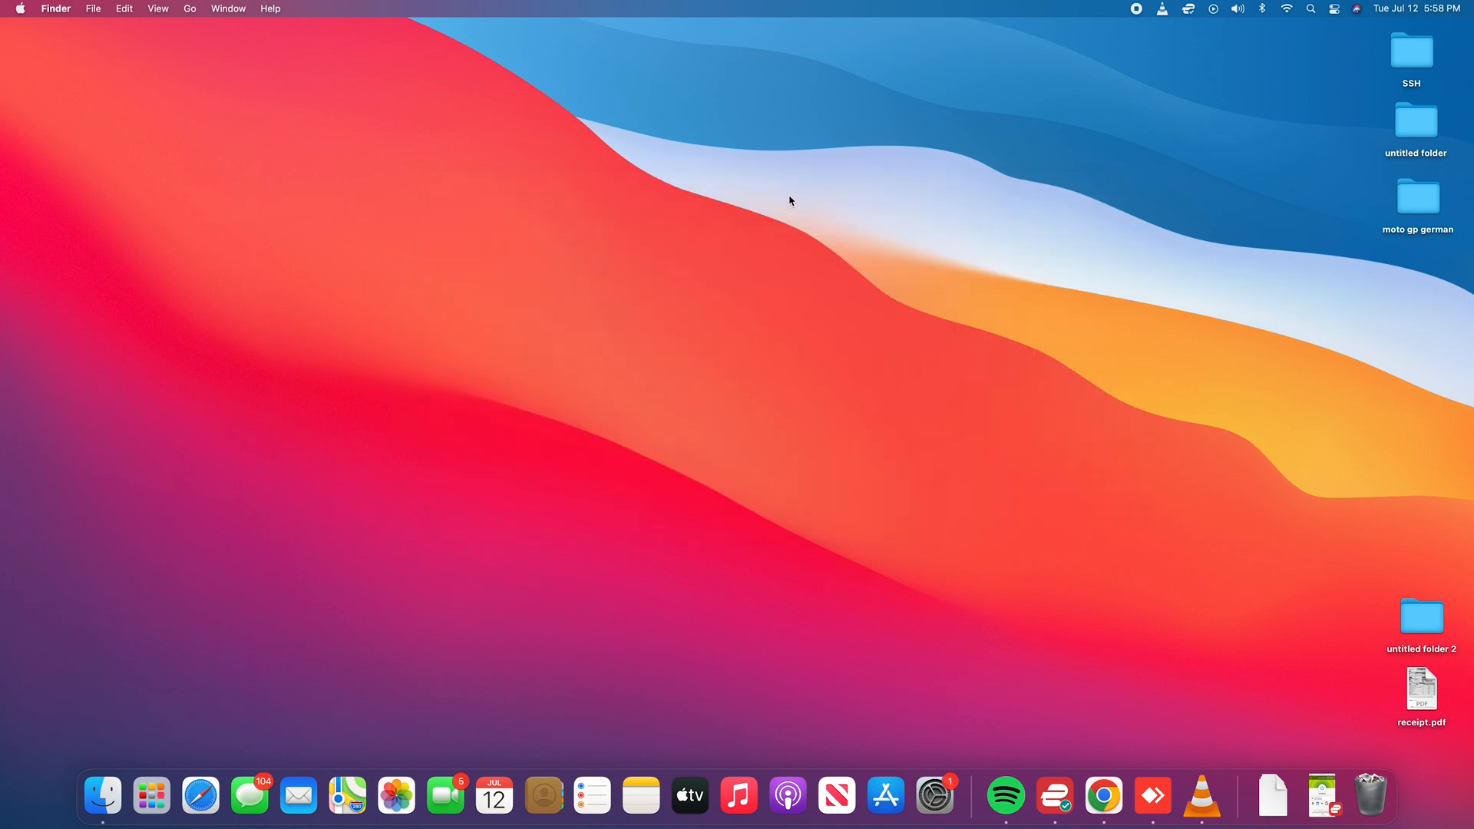
pyautogui.moveTo(806, 190)
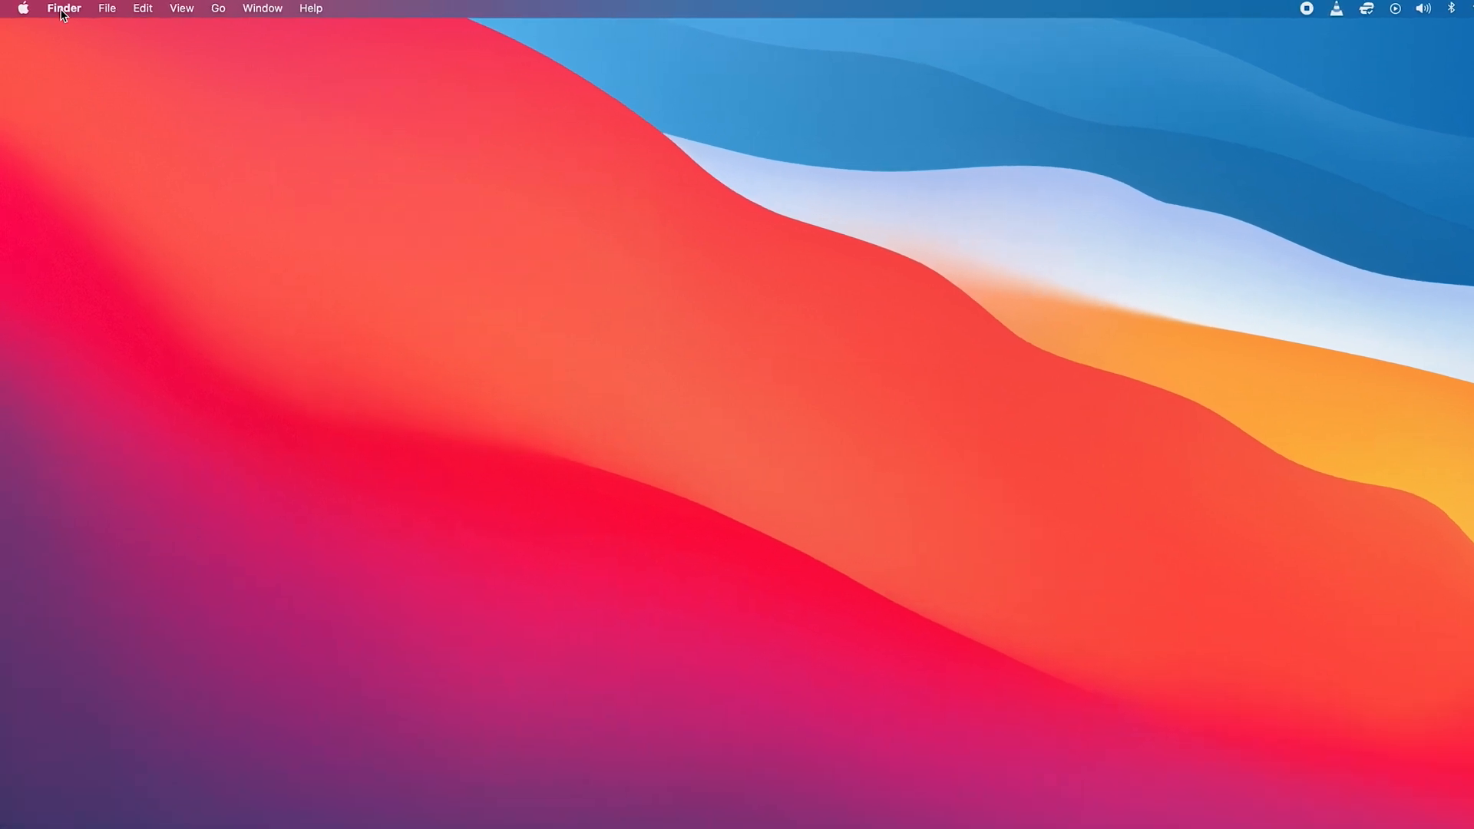
pyautogui.click(63, 9)
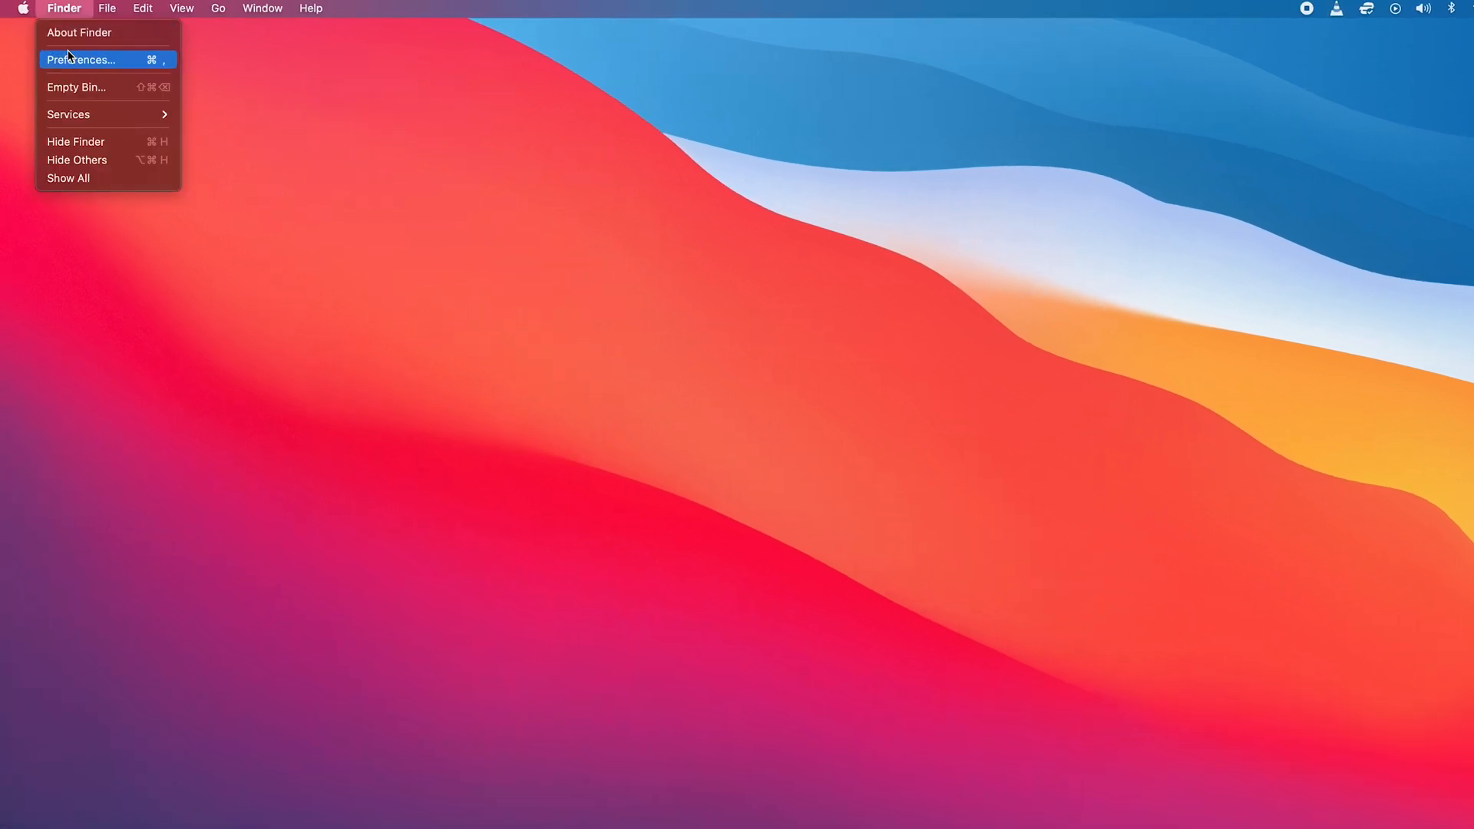
# Step: Enable External disks in Finder Preferences so WINDOWS 11 and AnyDesk appear on the desktop
pyautogui.click(81, 60)
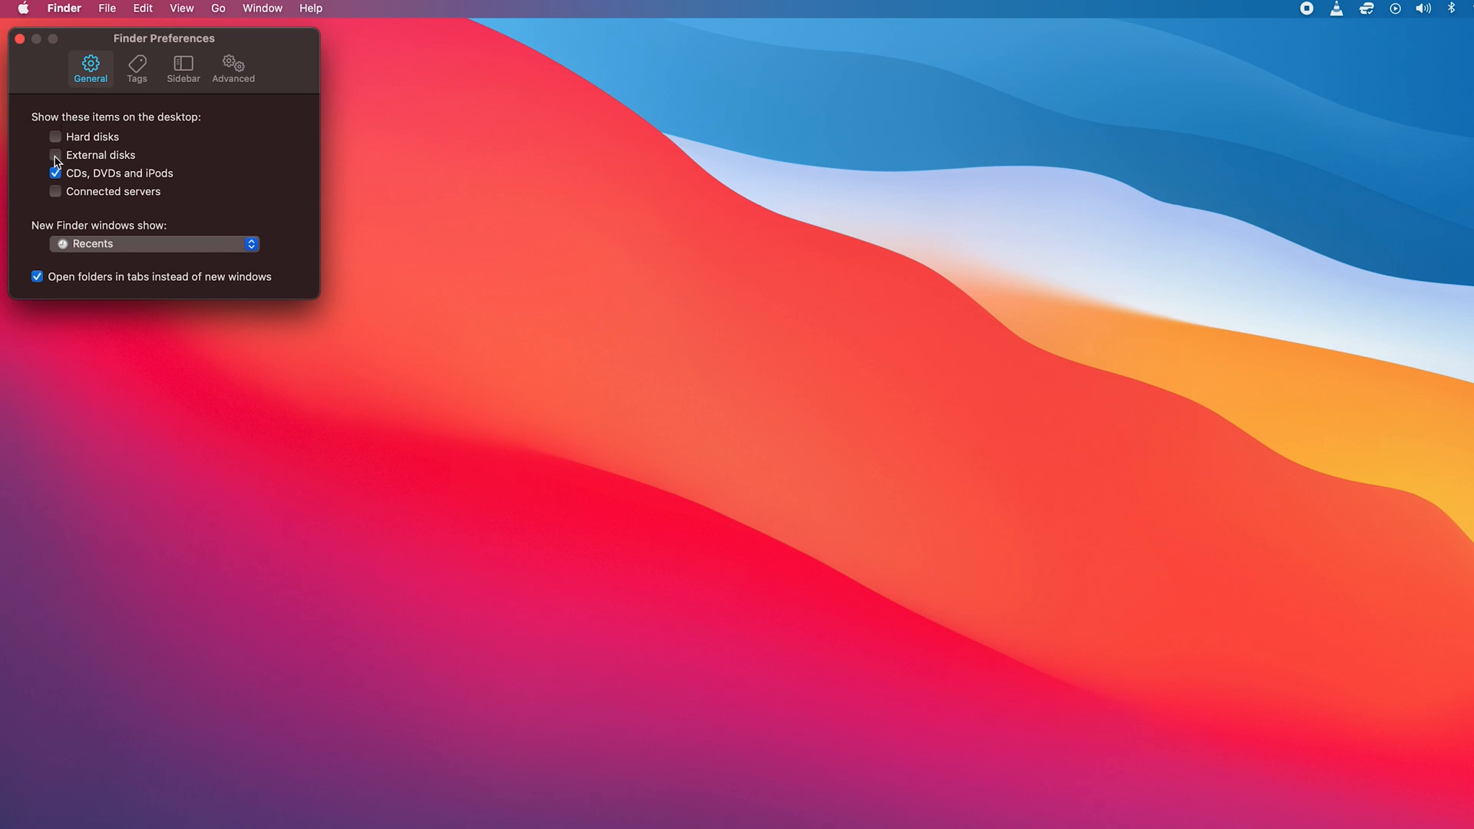
pyautogui.click(49, 137)
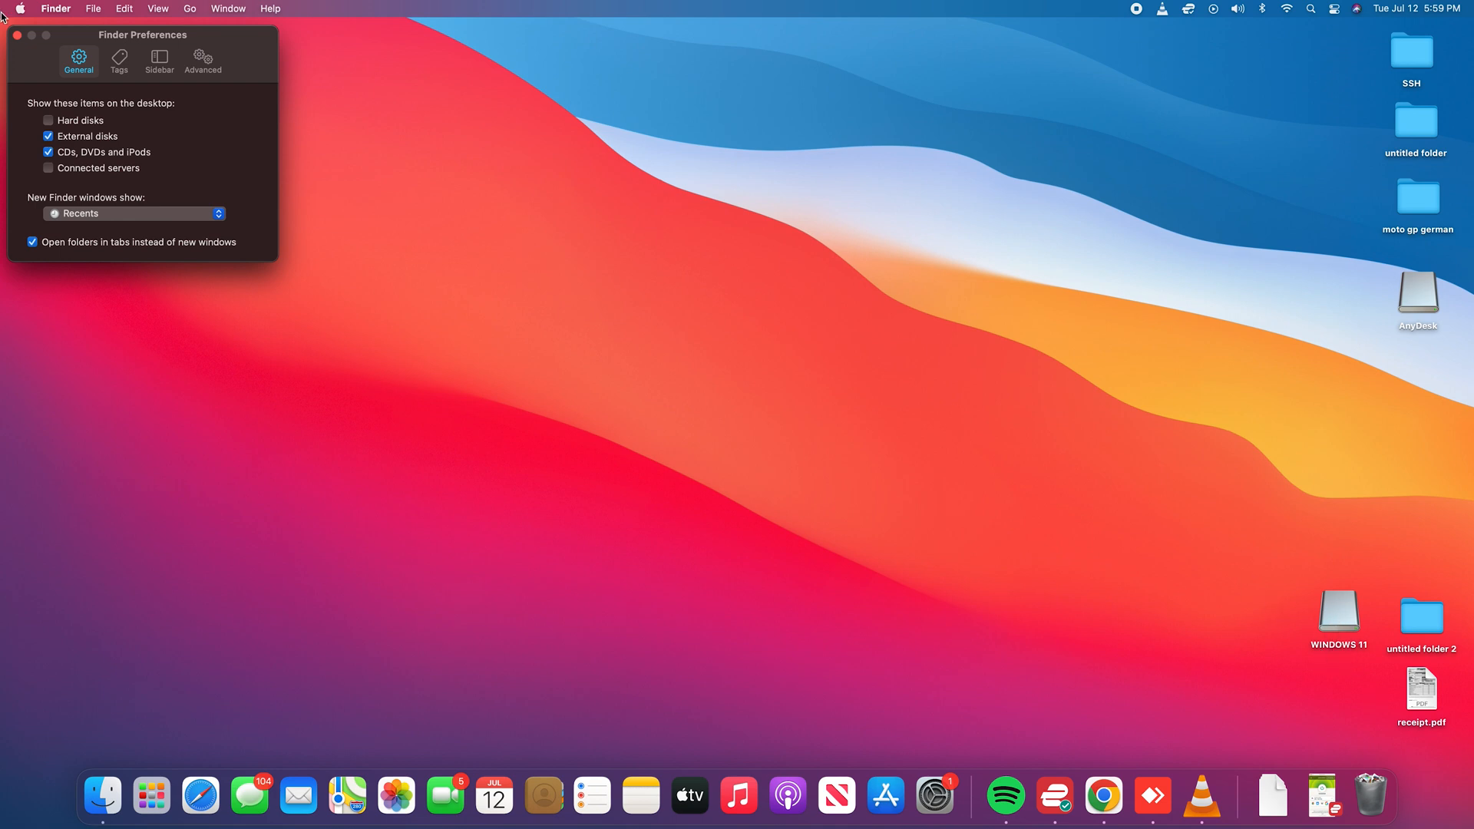
pyautogui.click(15, 36)
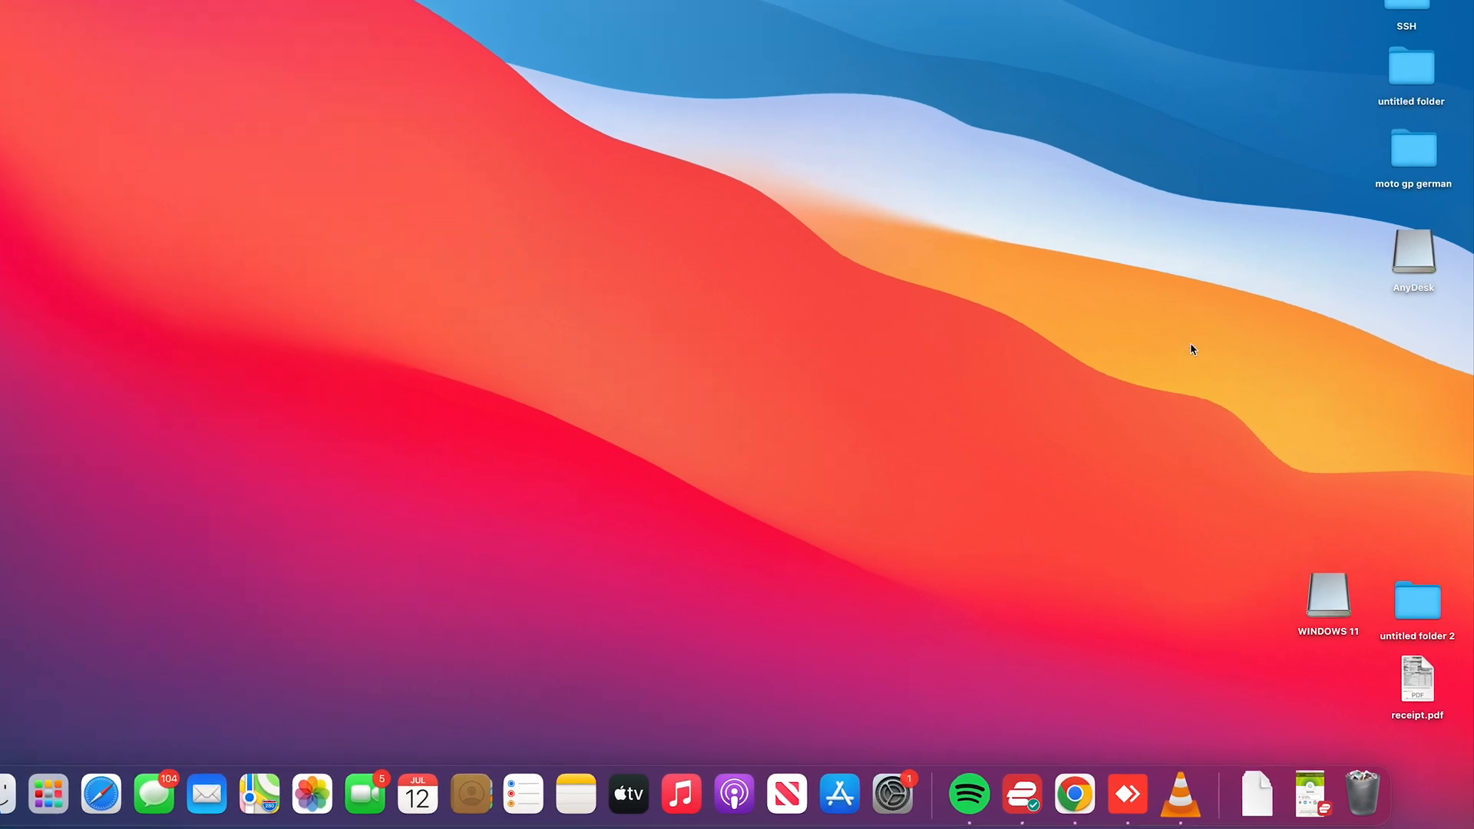
# Step: Select the WINDOWS 11 drive icon now shown on the desktop
pyautogui.click(1329, 601)
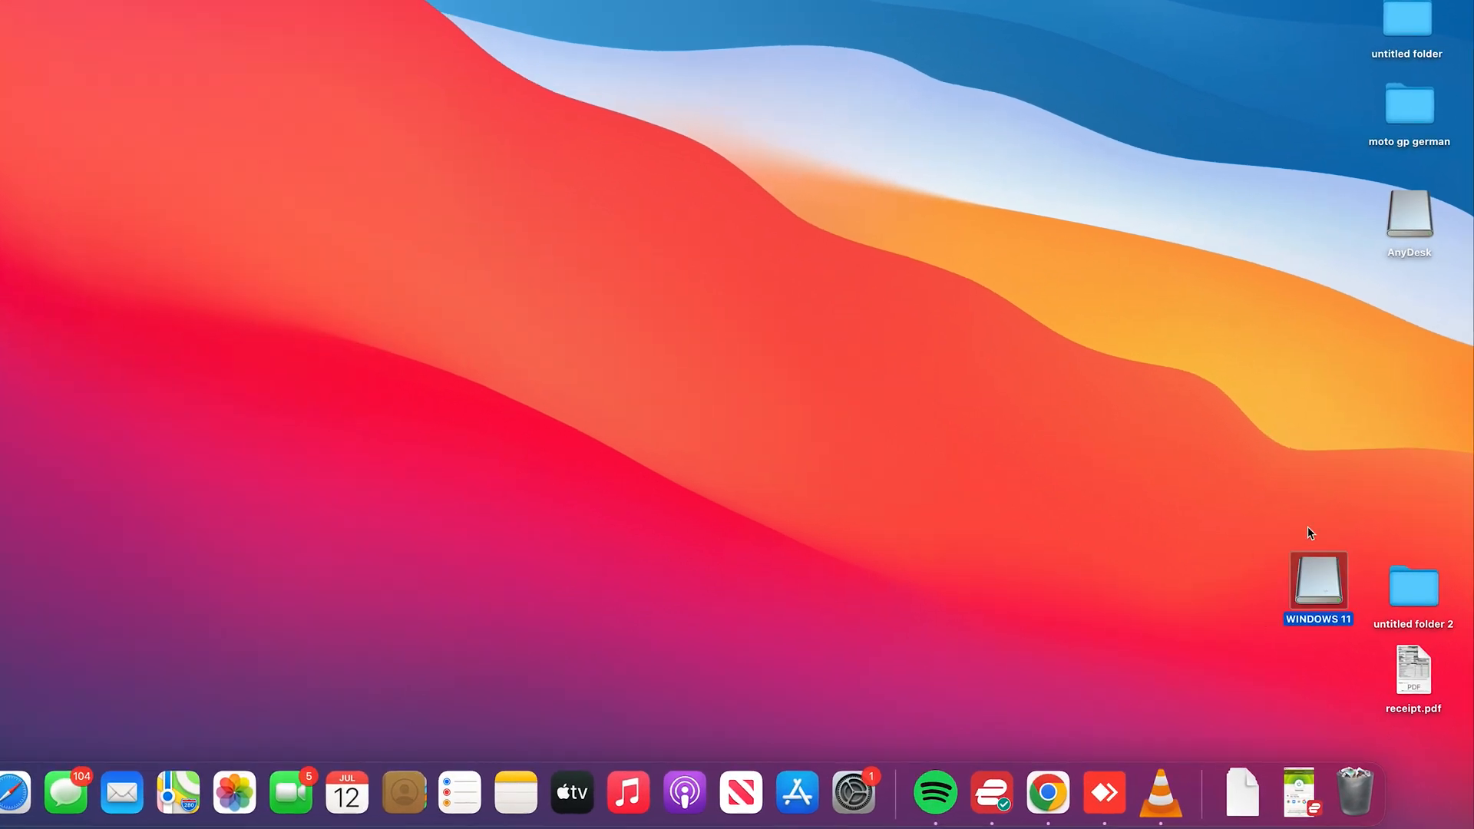
pyautogui.moveTo(1057, 447)
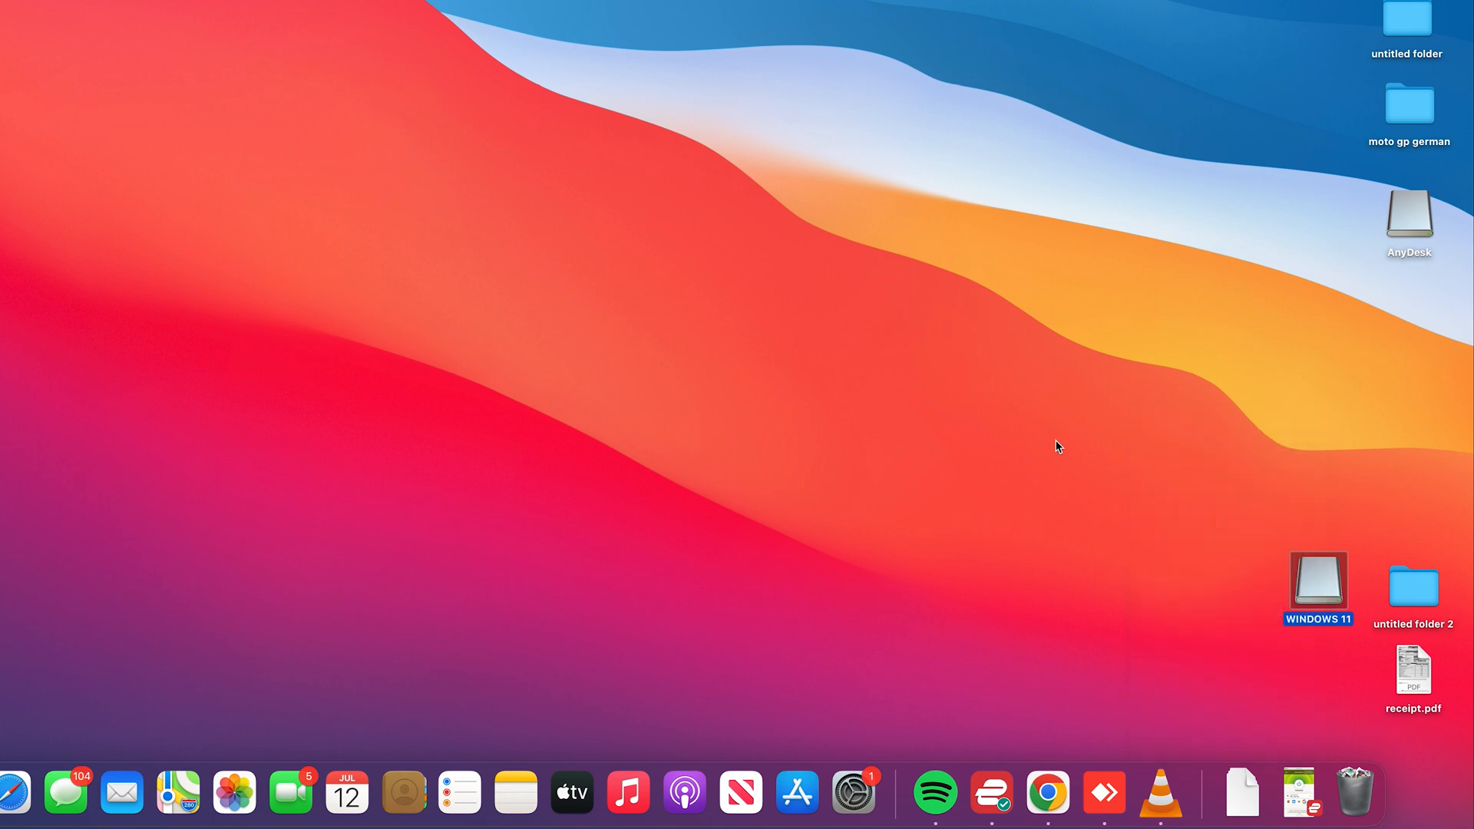